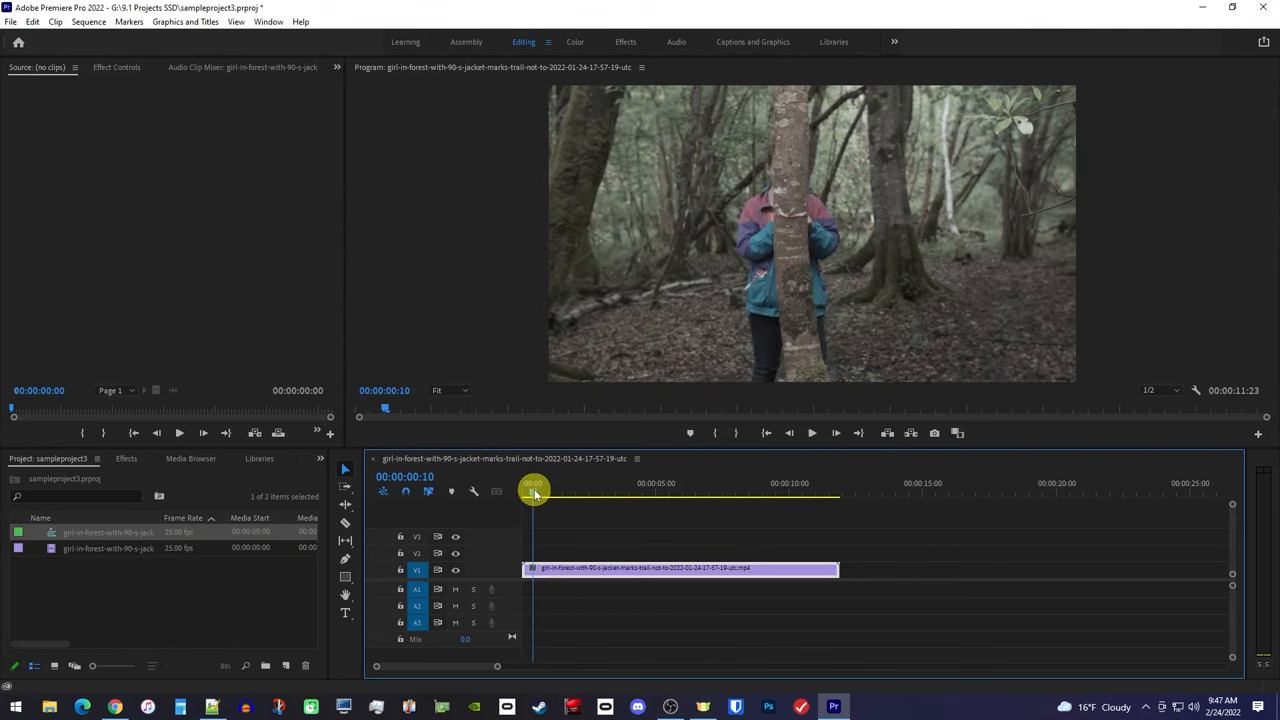
Step: Scrub through the shaky forest footage and return to the clip's start
drag(532, 496, 800, 496)
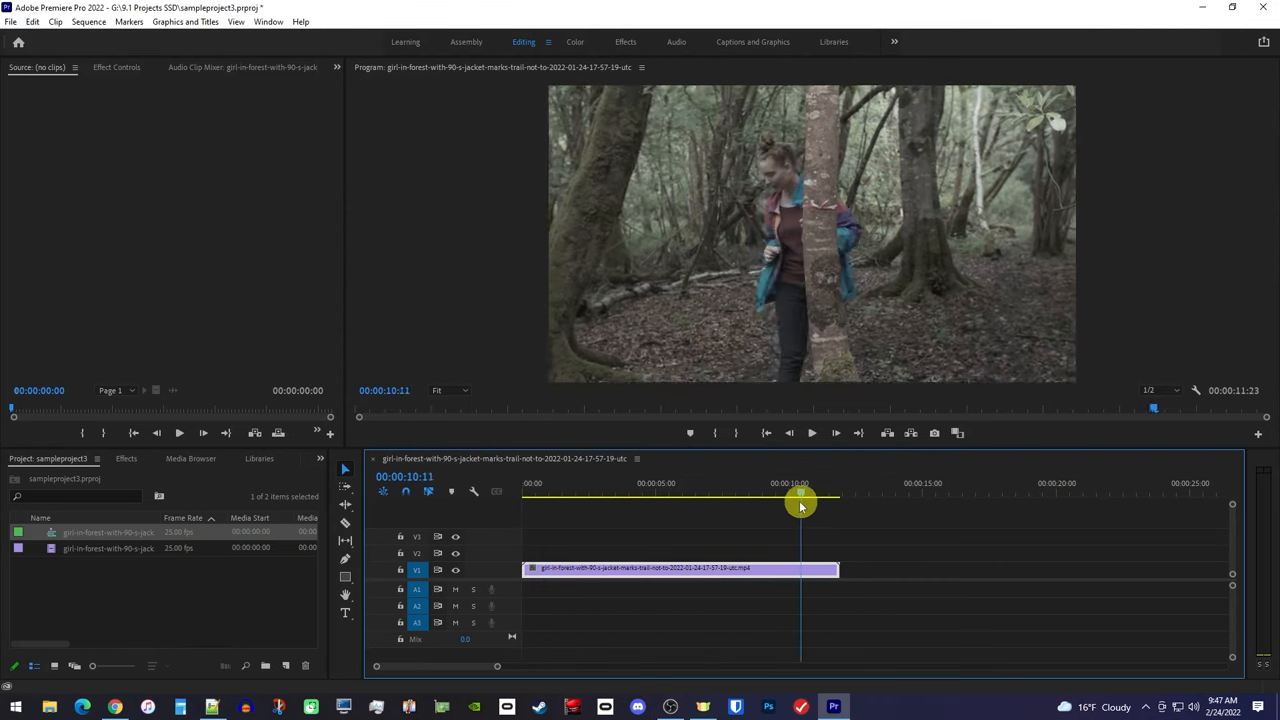
drag(800, 500, 552, 500)
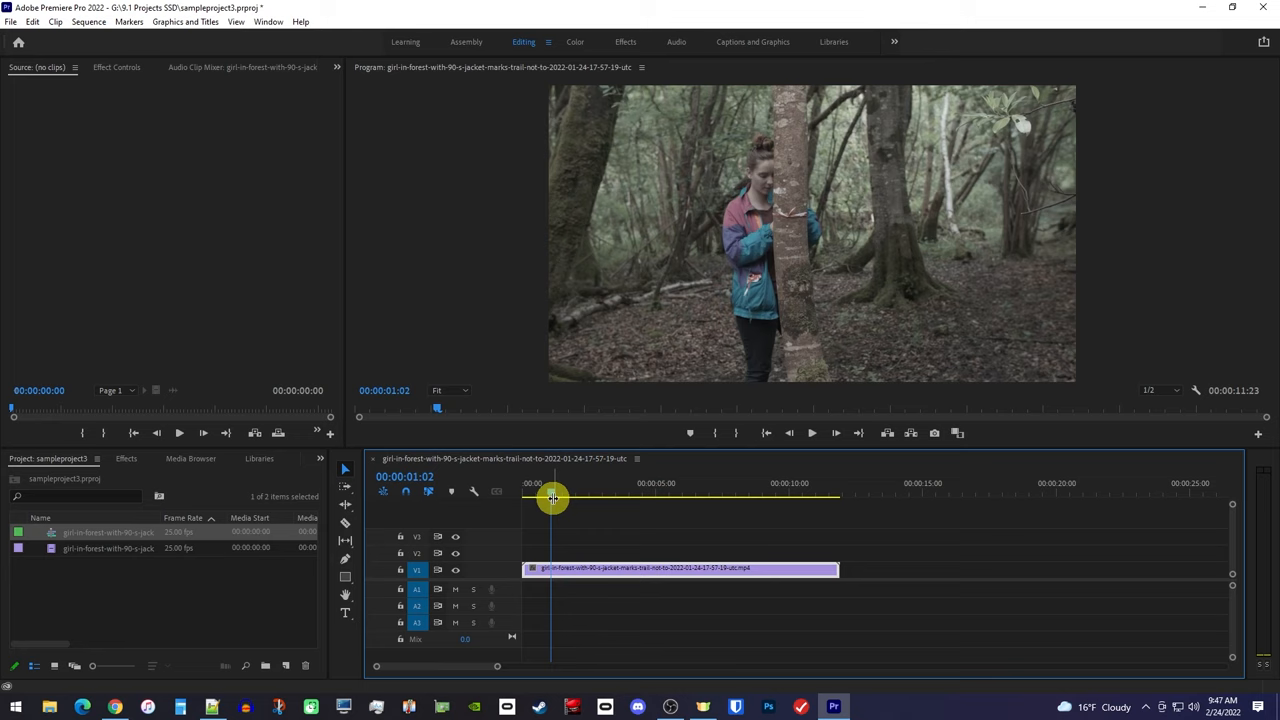
mouse_move(544, 504)
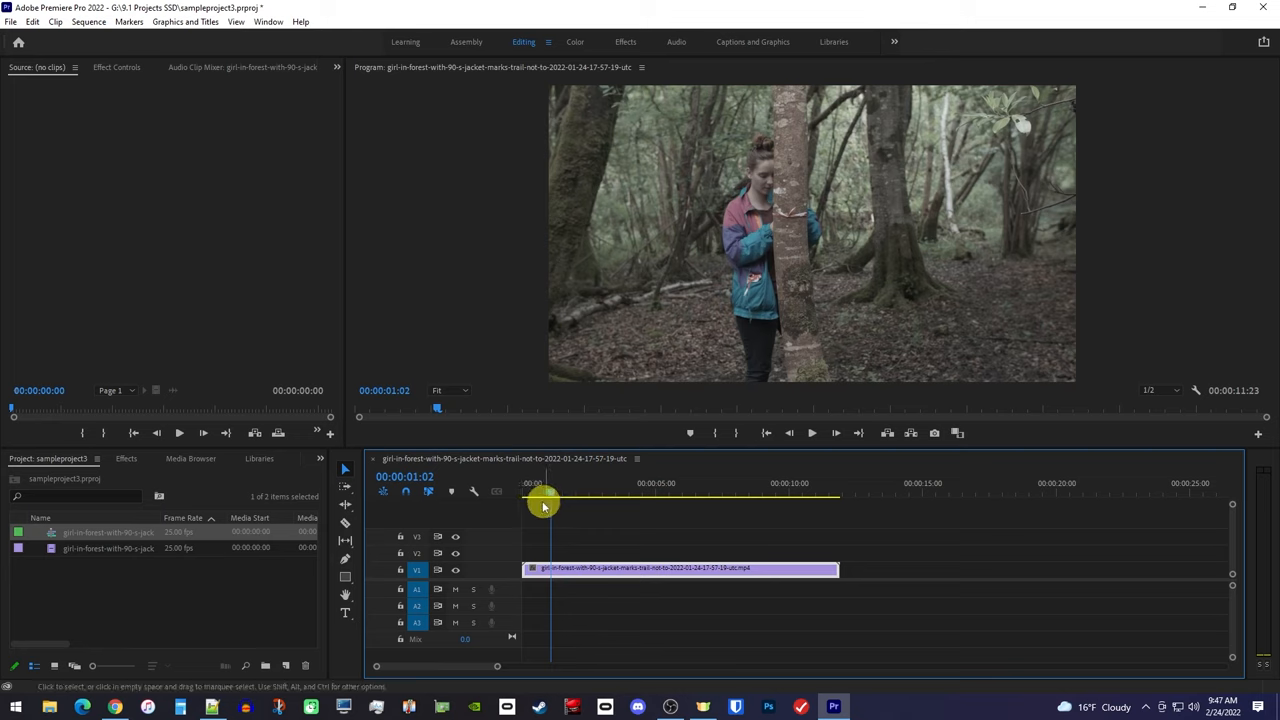
Step: Search the Effects panel for 'warp stabilizer'
click(126, 458)
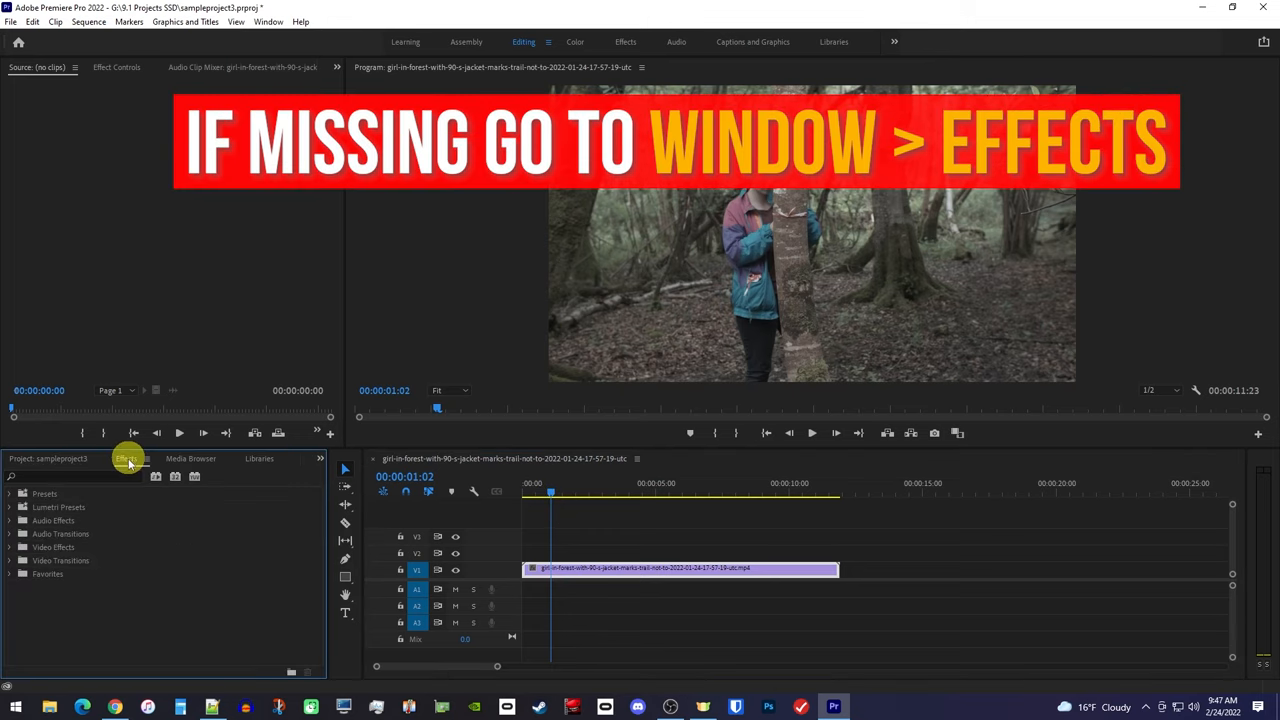
click(100, 476)
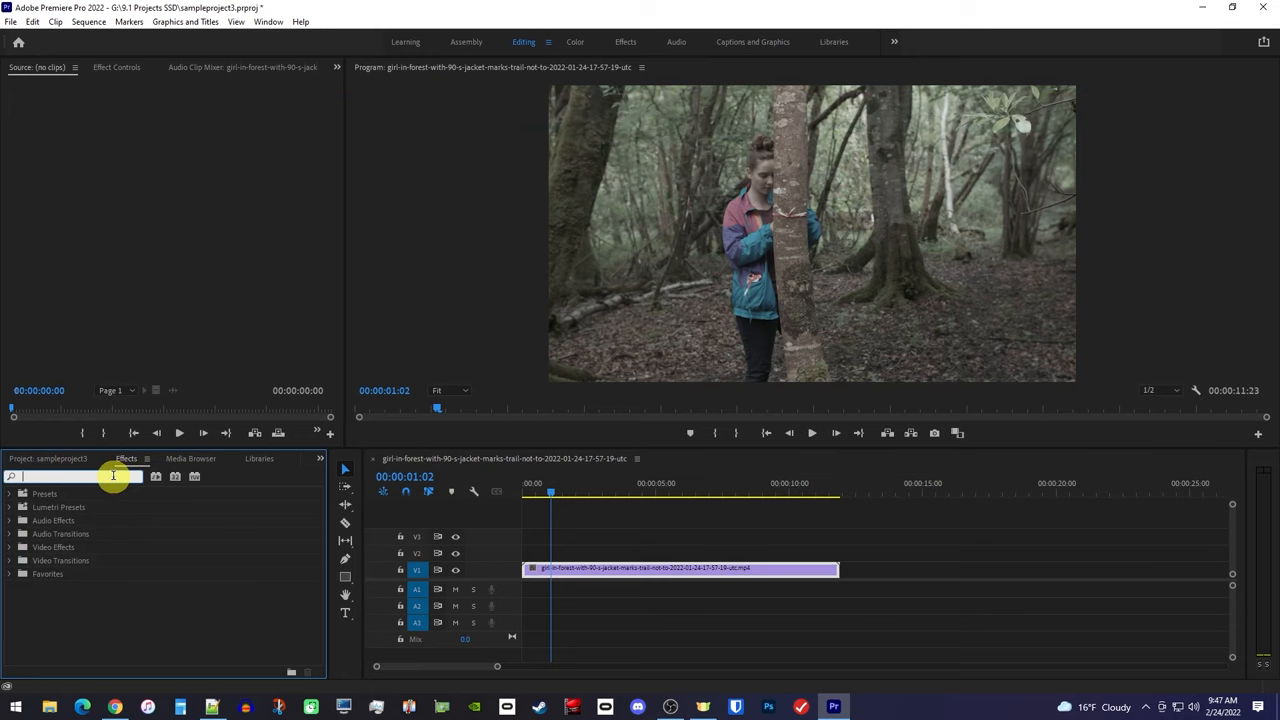
text(warp stabilizer)
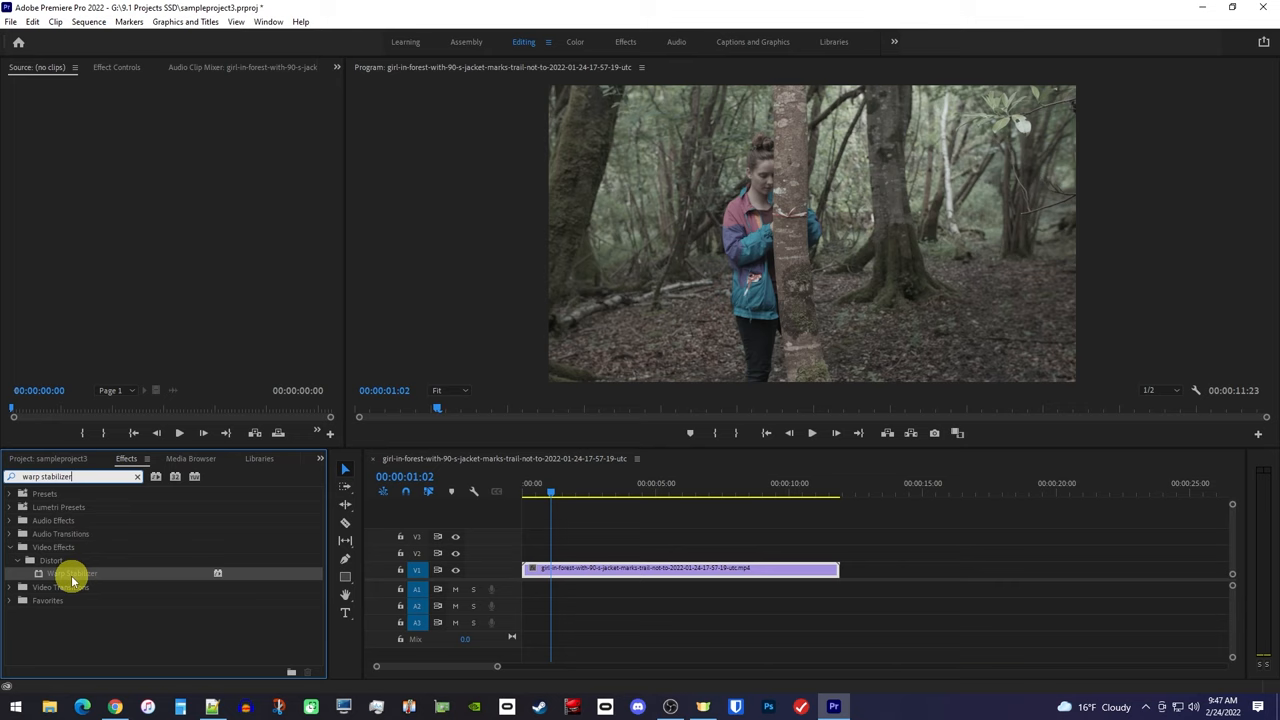
Step: Drop Warp Stabilizer onto the forest clip and scrub to preview the result
drag(72, 572, 636, 568)
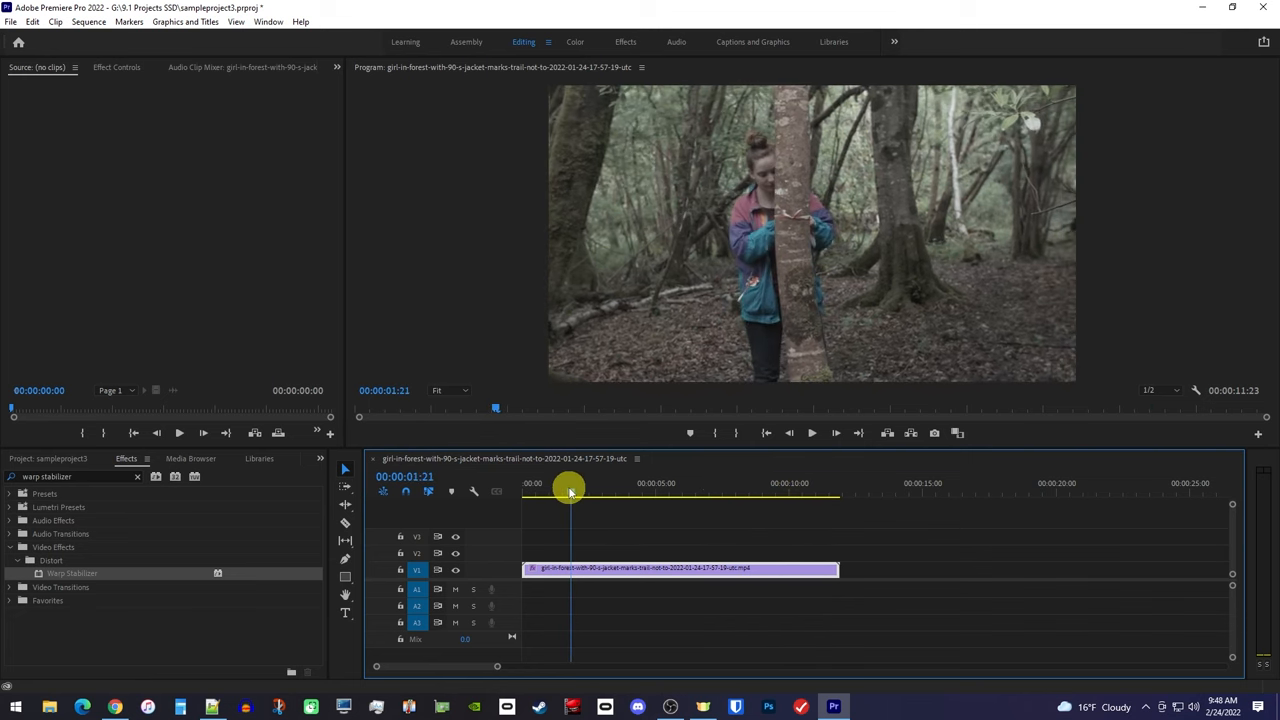
drag(570, 492, 532, 492)
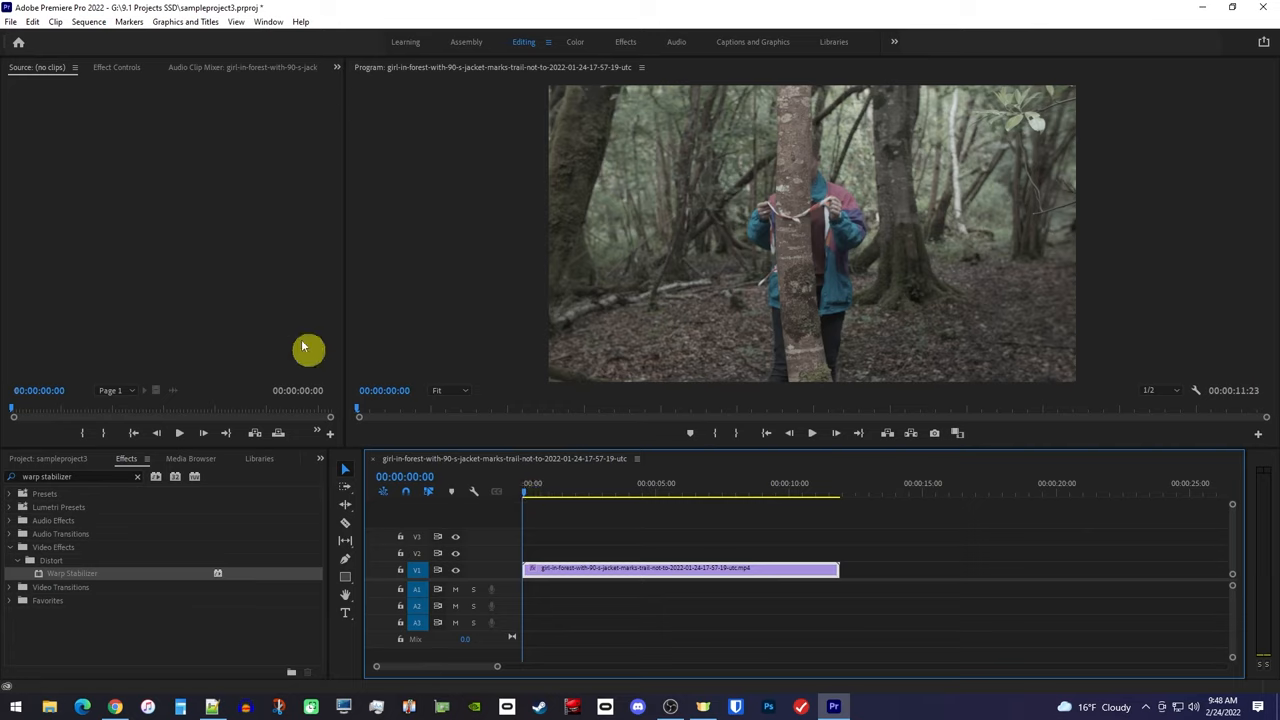
Step: In Effect Controls, change Warp Stabilizer's Result from Smooth Motion to No Motion
click(116, 68)
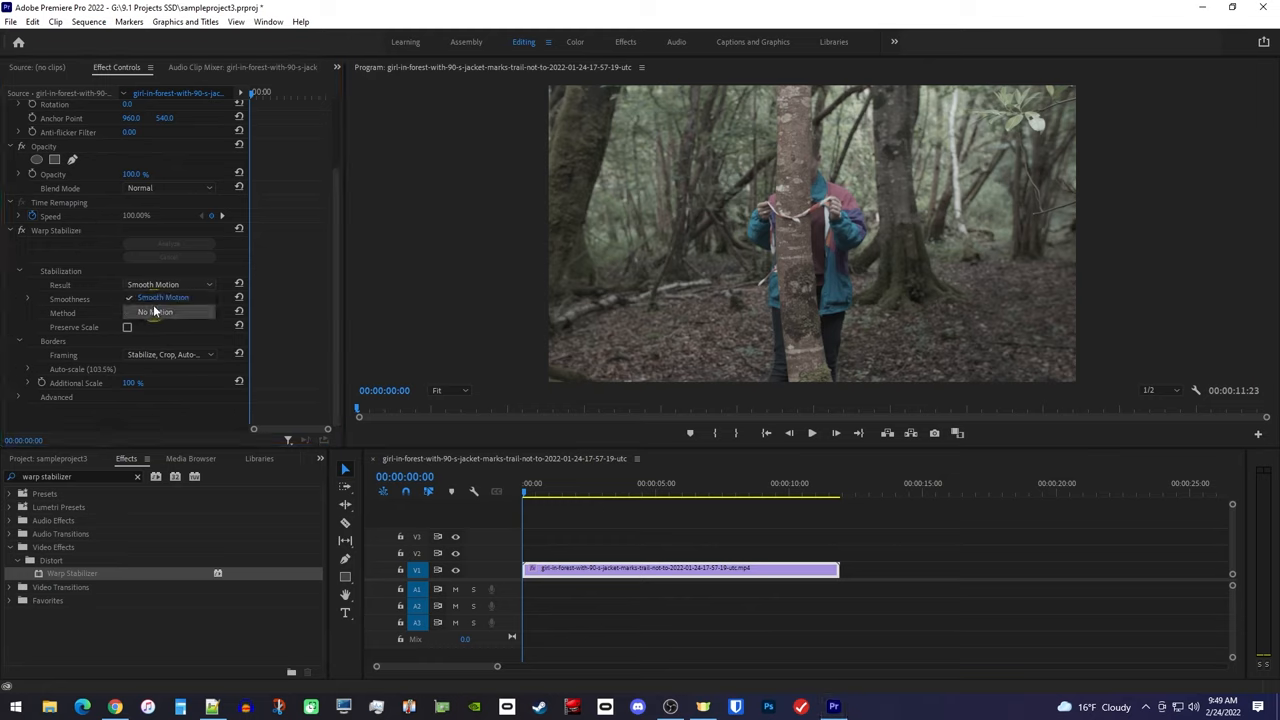
click(156, 312)
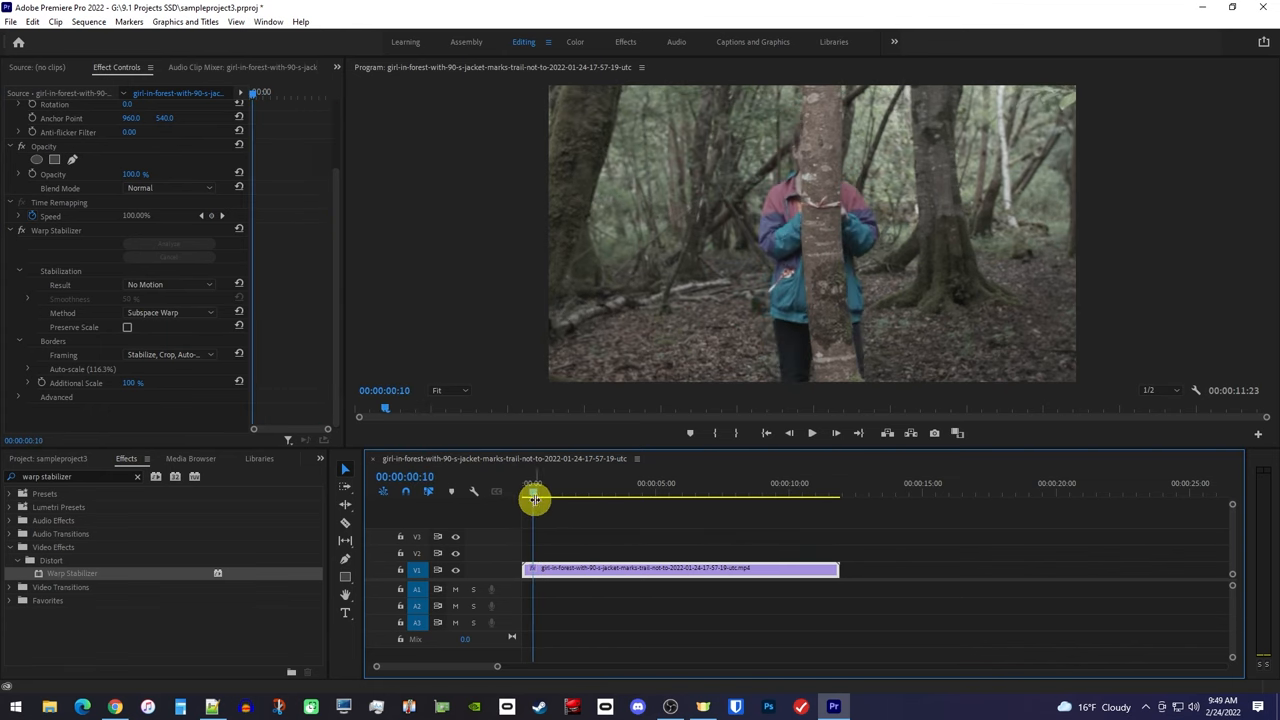
Step: Play the stabilized forest clip in the Program monitor to review it
click(812, 432)
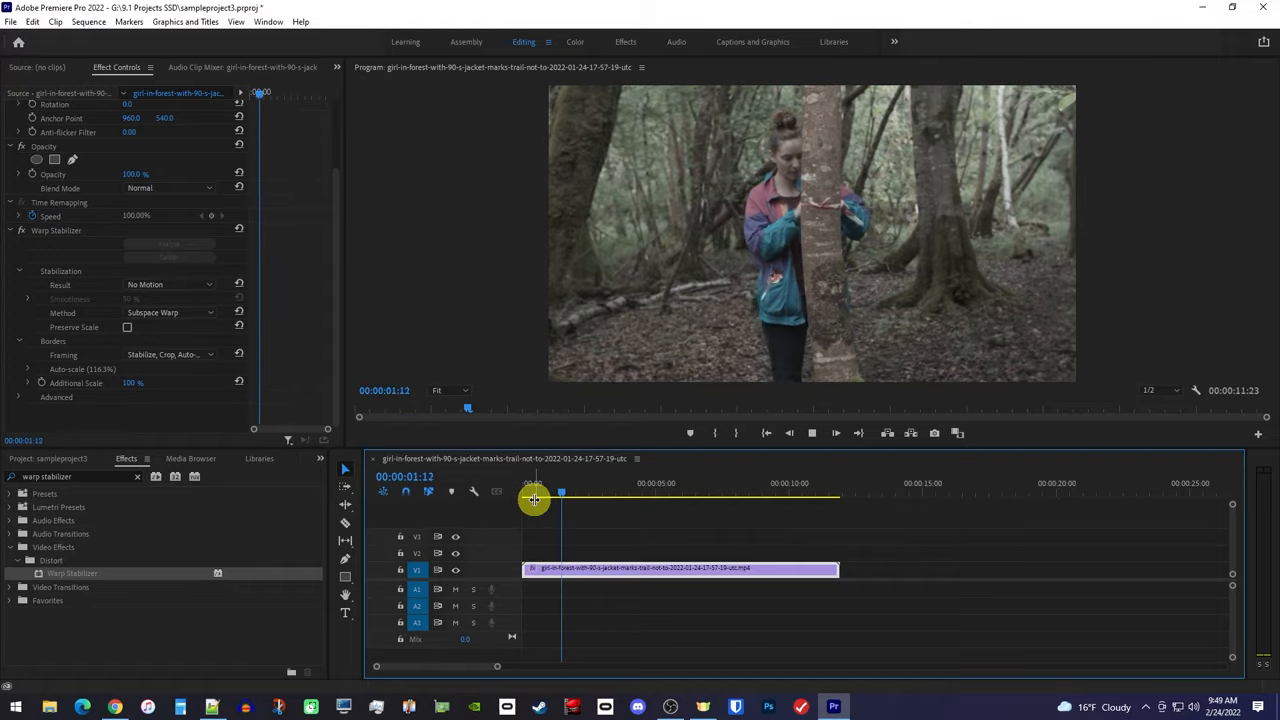